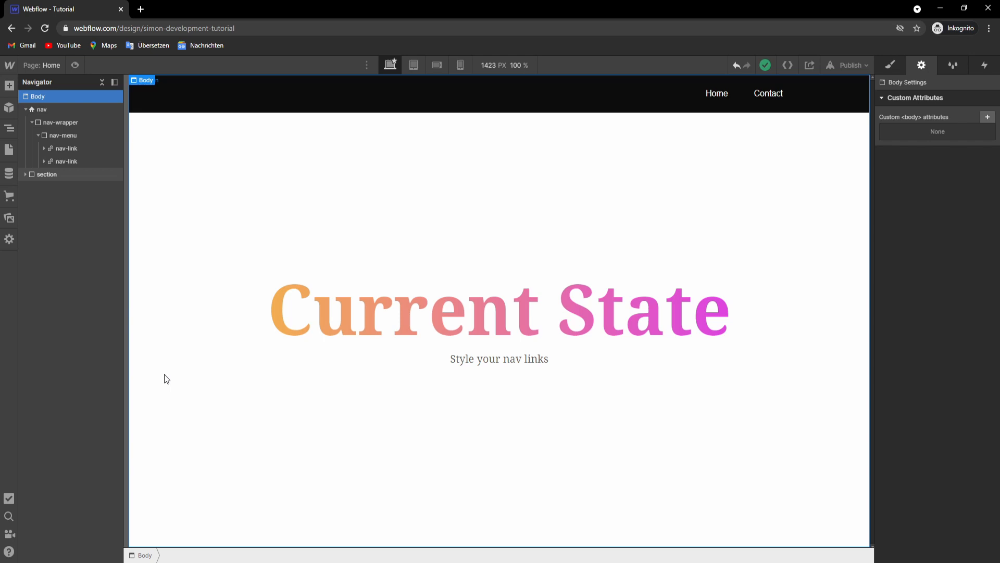
# Step: Select the nav bar in the Navigator and open its Navigation Settings
pyautogui.click(41, 108)
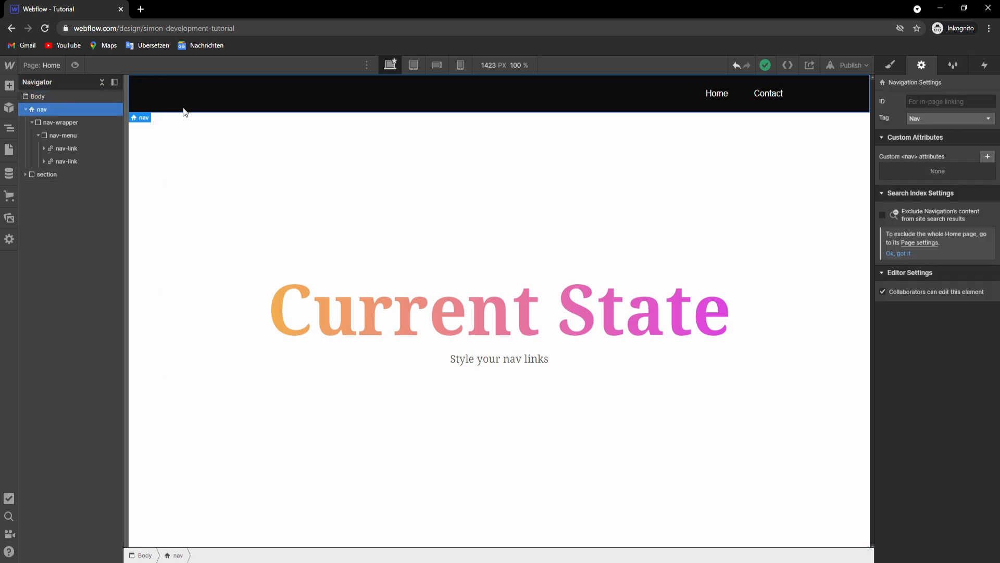
pyautogui.click(717, 93)
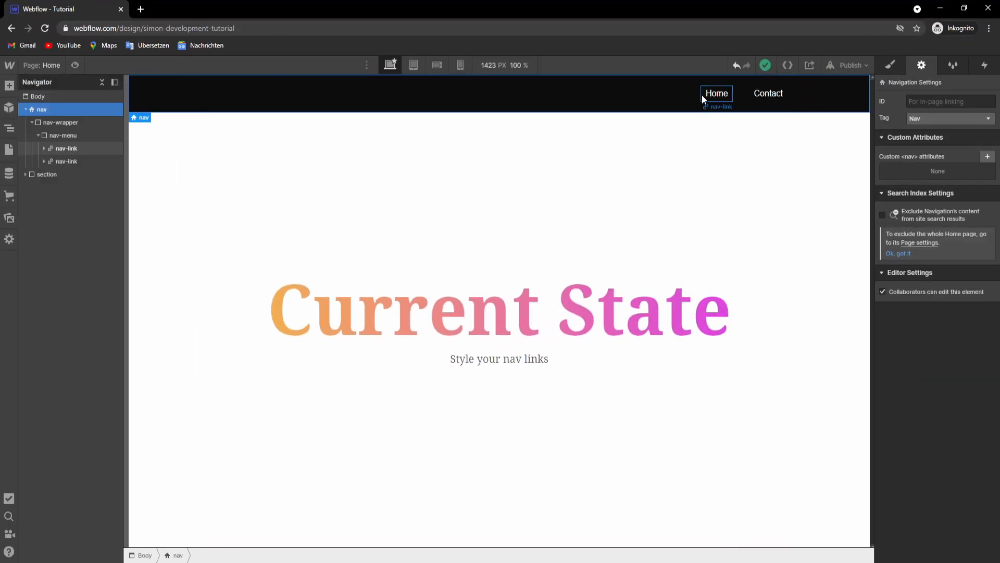
# Step: Link the Home nav link to the Home page and Contact to the Contact page
pyautogui.click(716, 93)
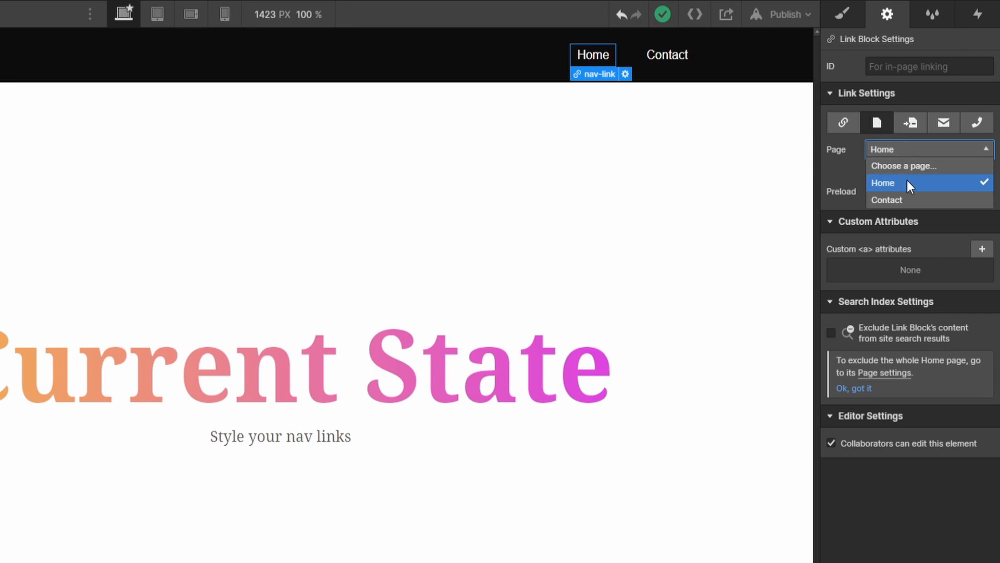
pyautogui.click(883, 183)
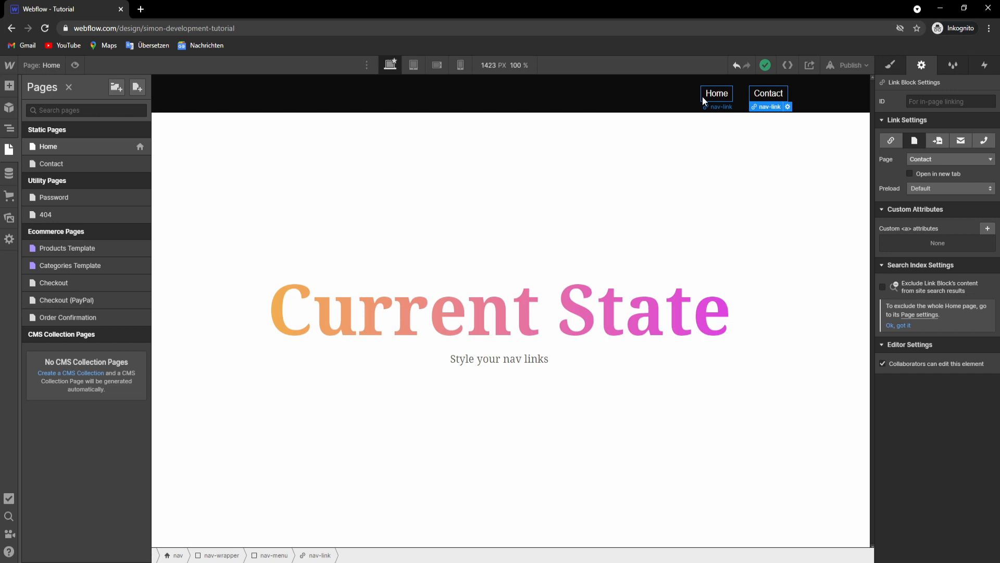
# Step: Open the Home nav link's Style panel with the nav-link class in Current state
pyautogui.click(891, 65)
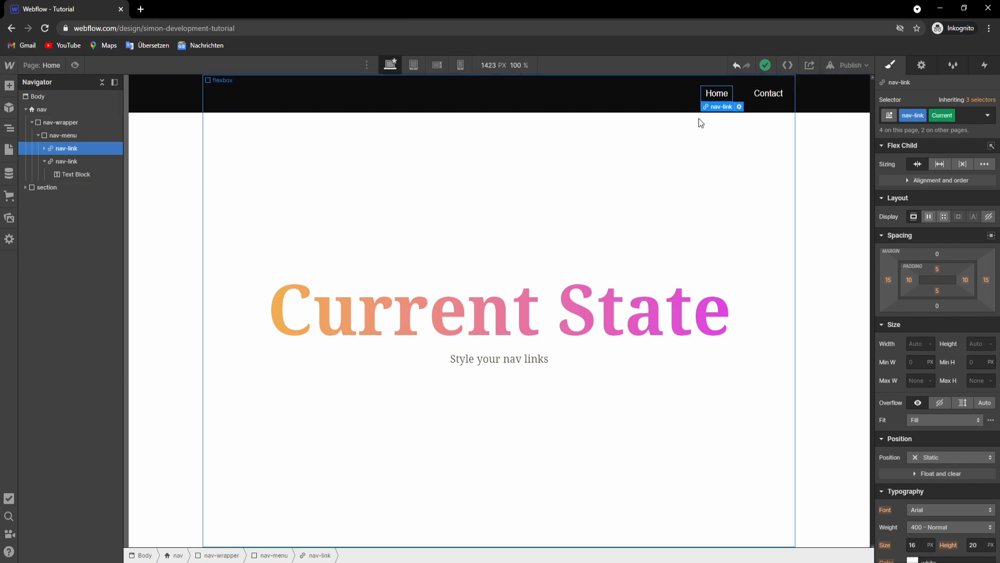
pyautogui.moveTo(732, 99)
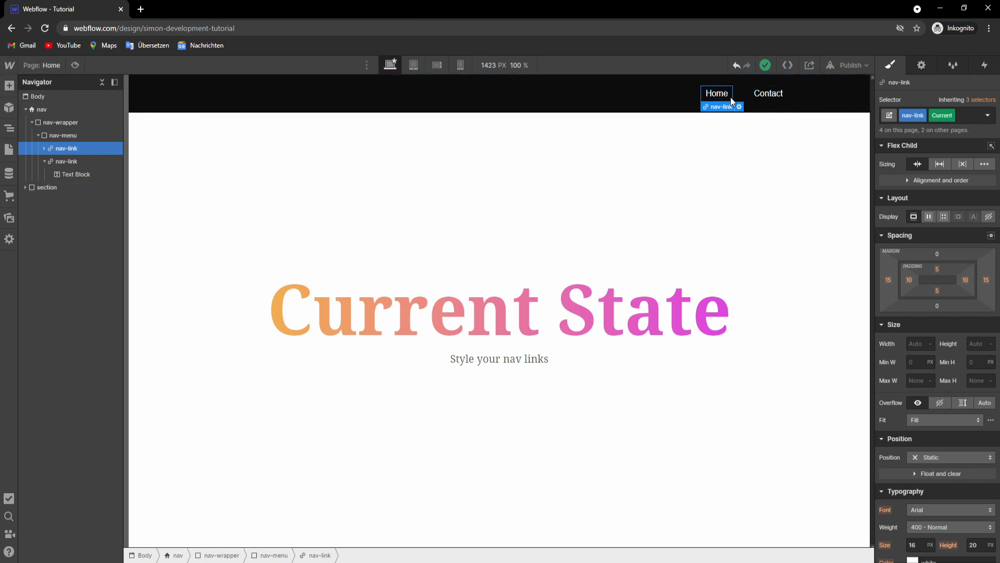
# Step: Give the Current state a thin pink bottom border and preview the Home underline
pyautogui.scroll(-3)
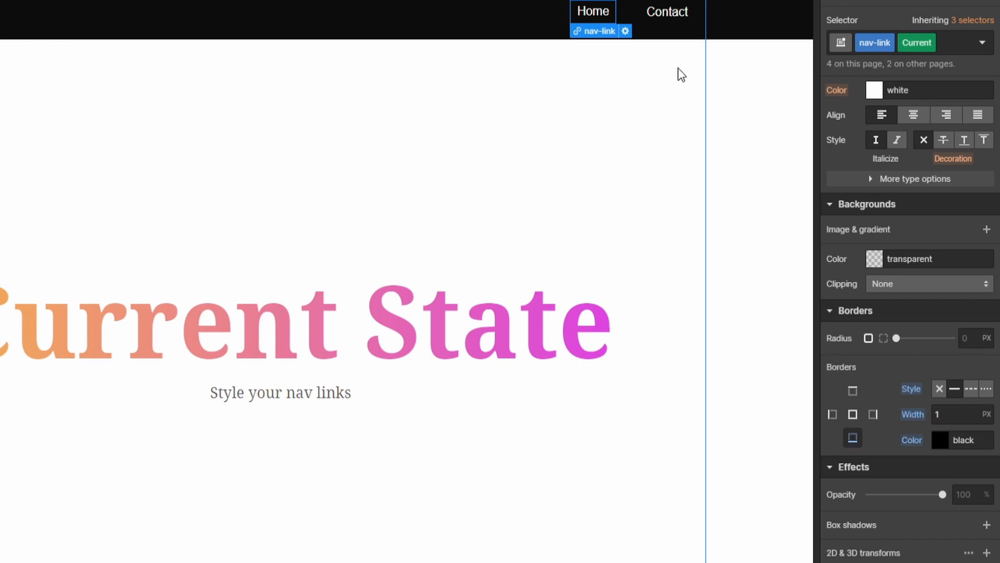
pyautogui.click(874, 90)
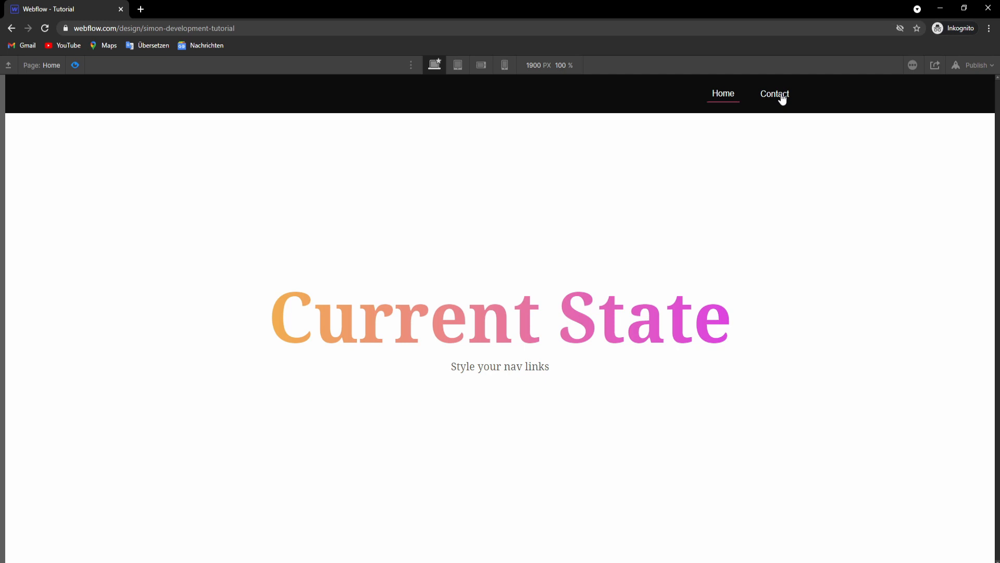
# Step: Load the Contact page from its nav link in Preview, then return to the Designer
pyautogui.click(774, 94)
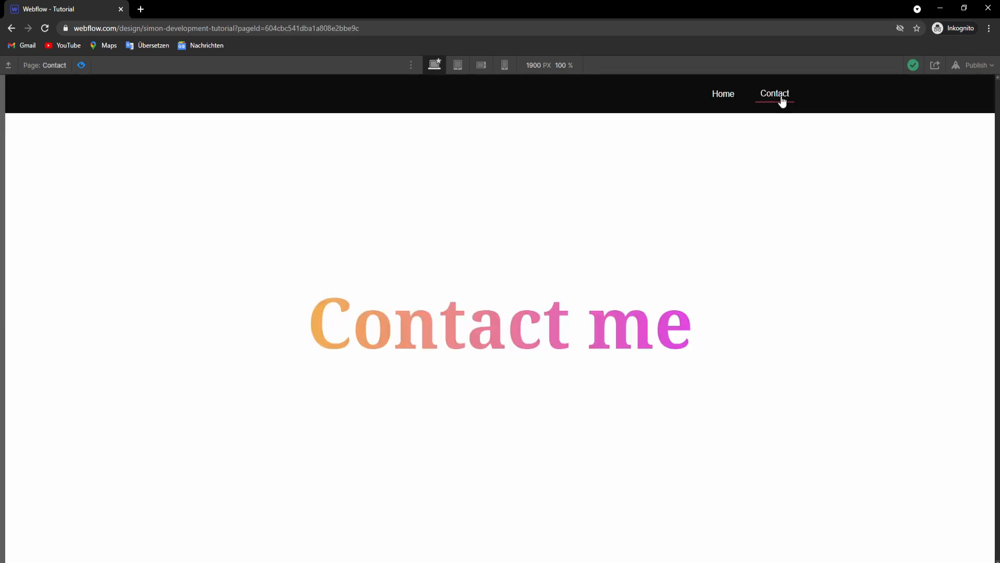
pyautogui.moveTo(475, 303)
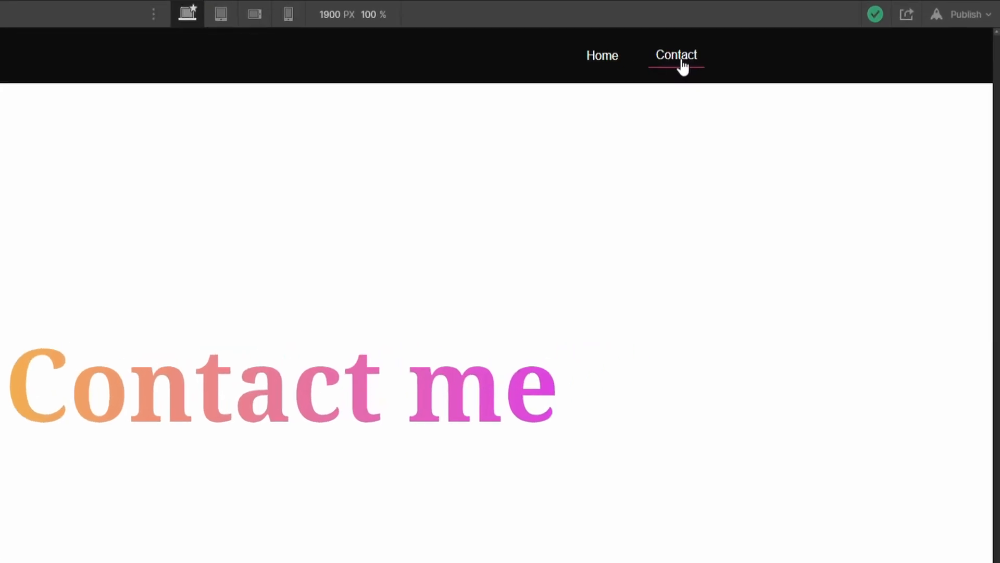
pyautogui.moveTo(692, 61)
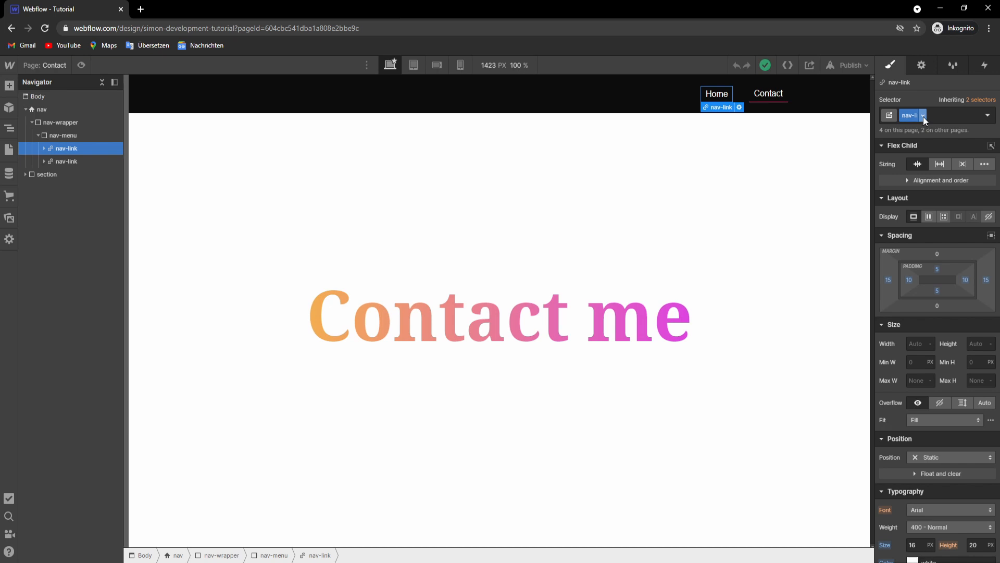
pyautogui.click(768, 94)
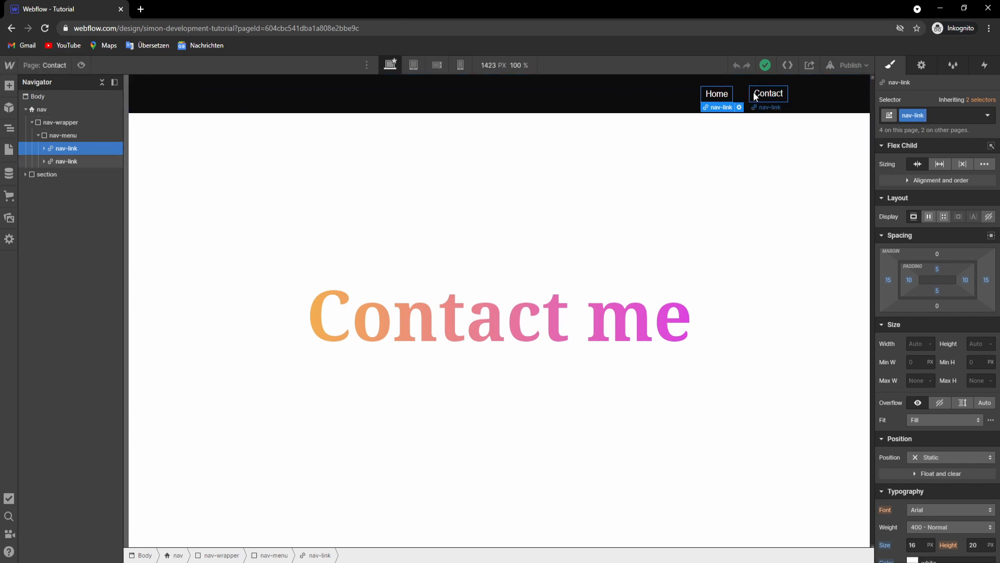